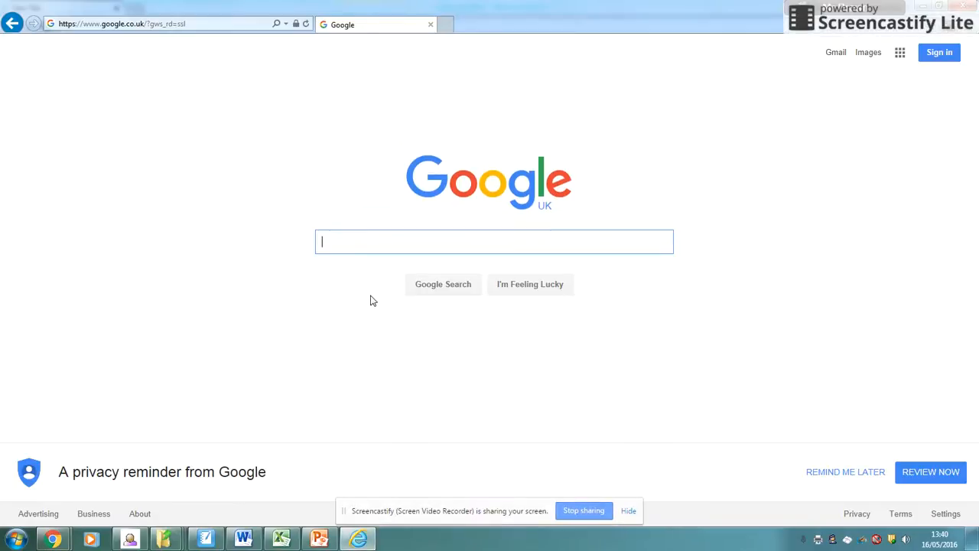
mouse_move(384, 320)
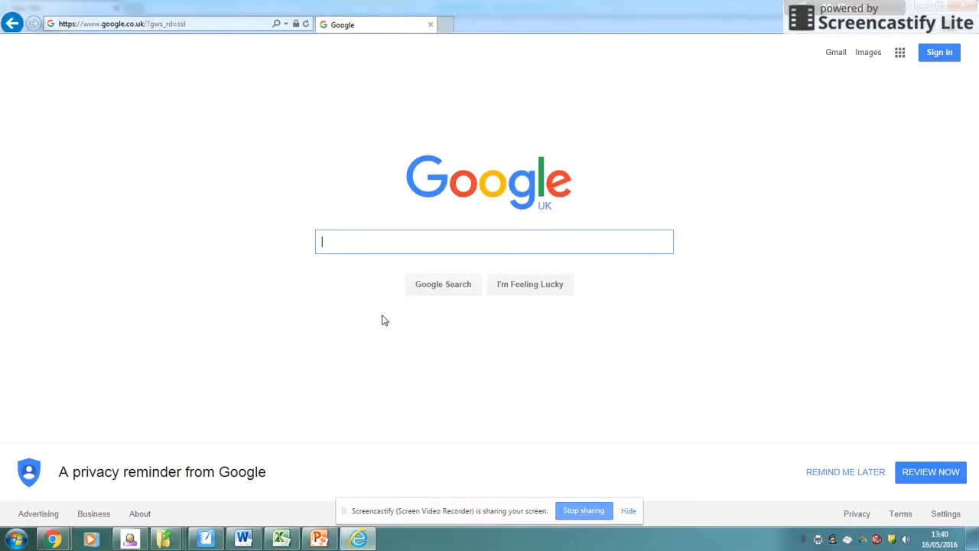
mouse_move(206, 24)
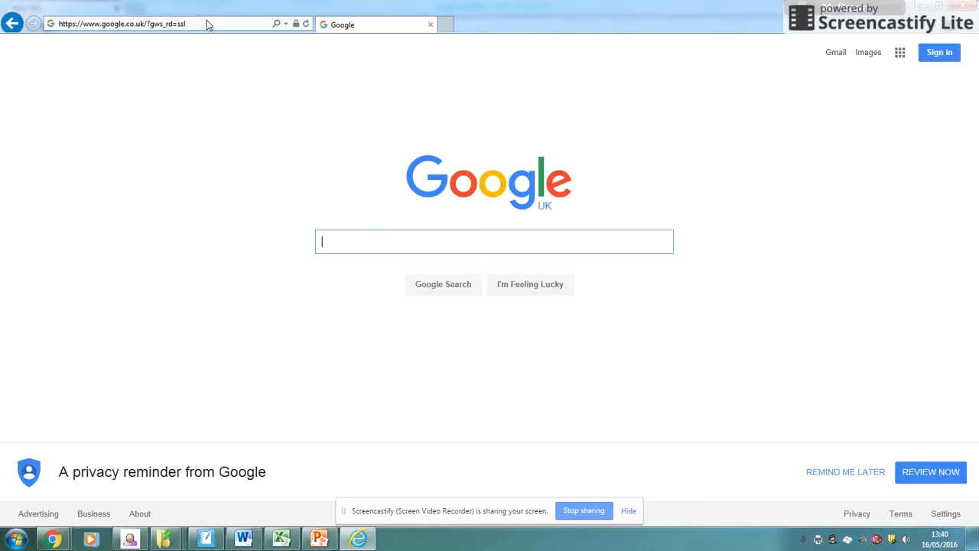
Replace the Google address in the address bar with students.weebly.com/
click(122, 24)
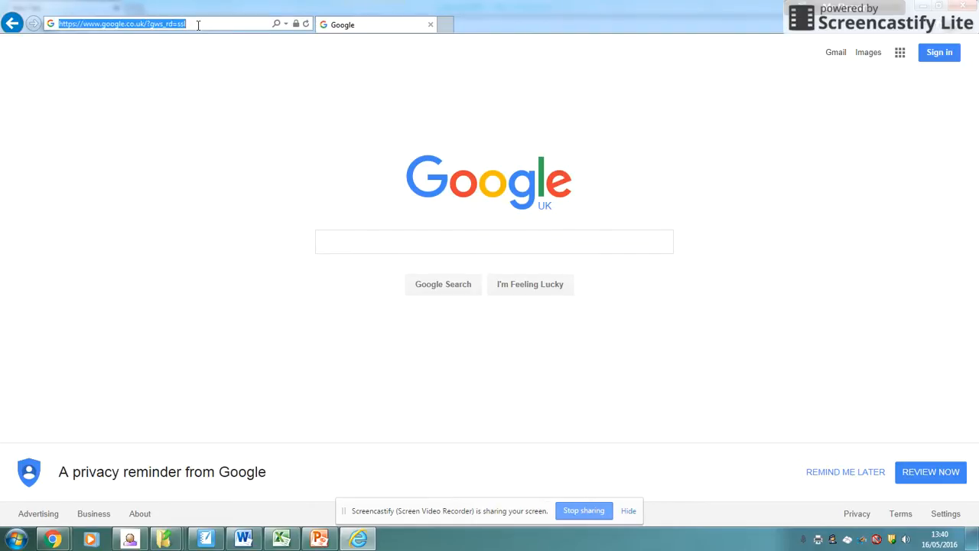
text(students.weebly.com/)
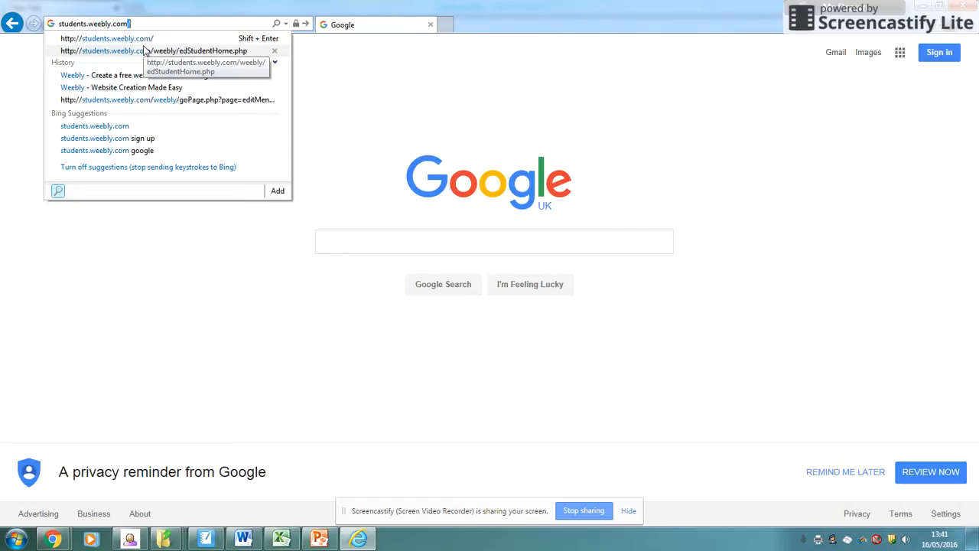
Log in to Weebly for Education with username 'bja' and its password
click(107, 38)
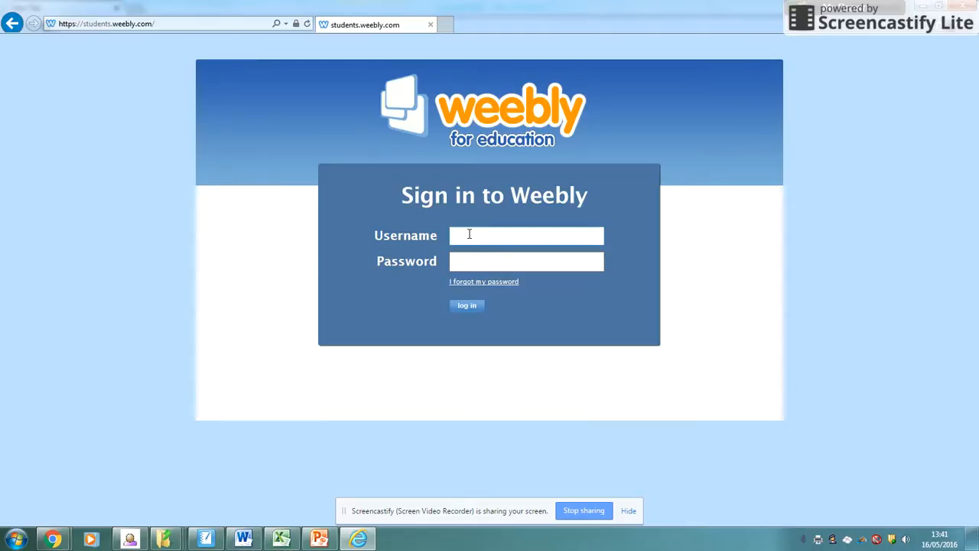
text(bjapple181)
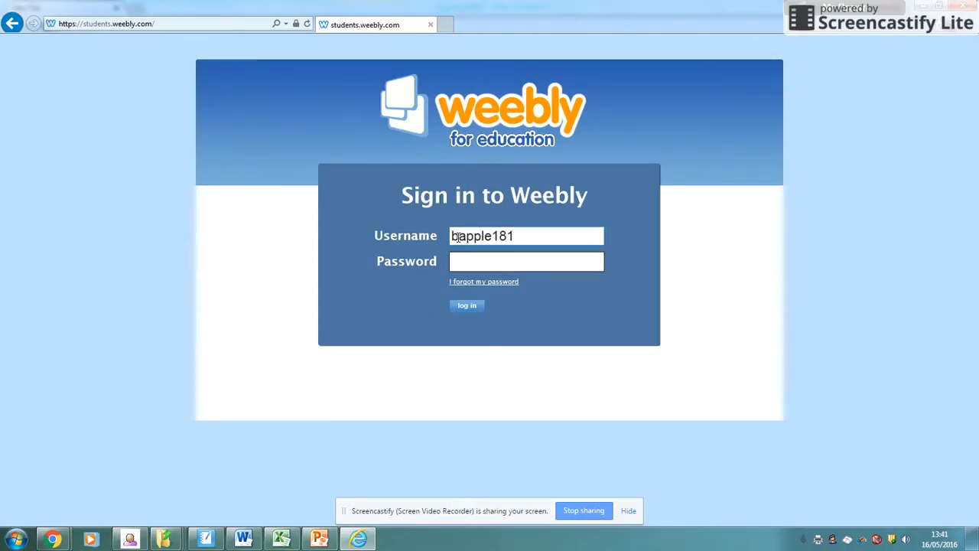
text(•••••)
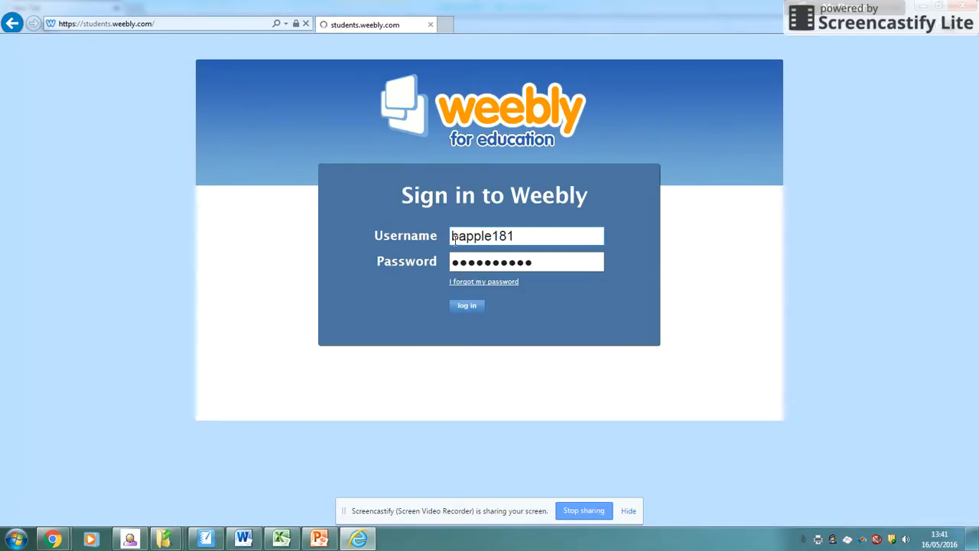
click(466, 305)
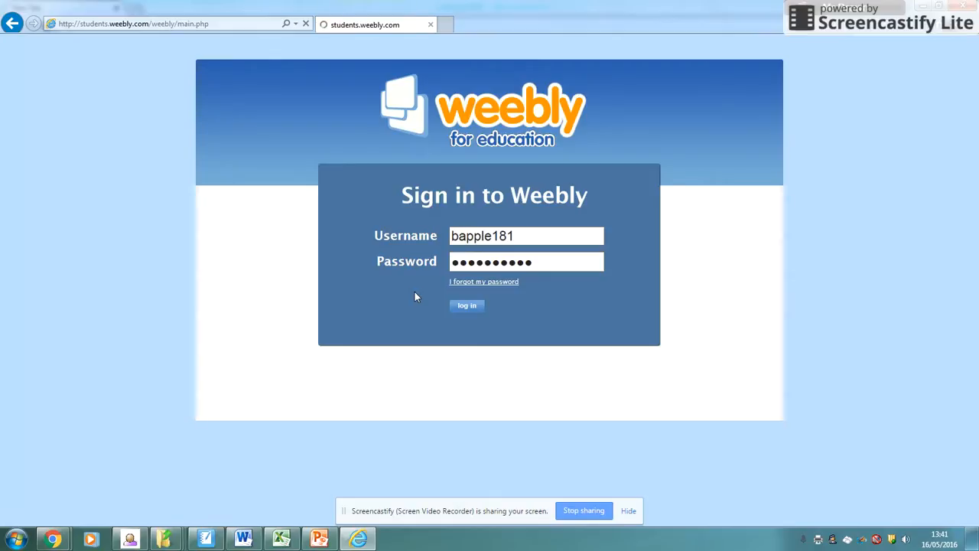
Choose a Weebly.com subdomain, trying names until 'blackapple1' shows as available
click(467, 305)
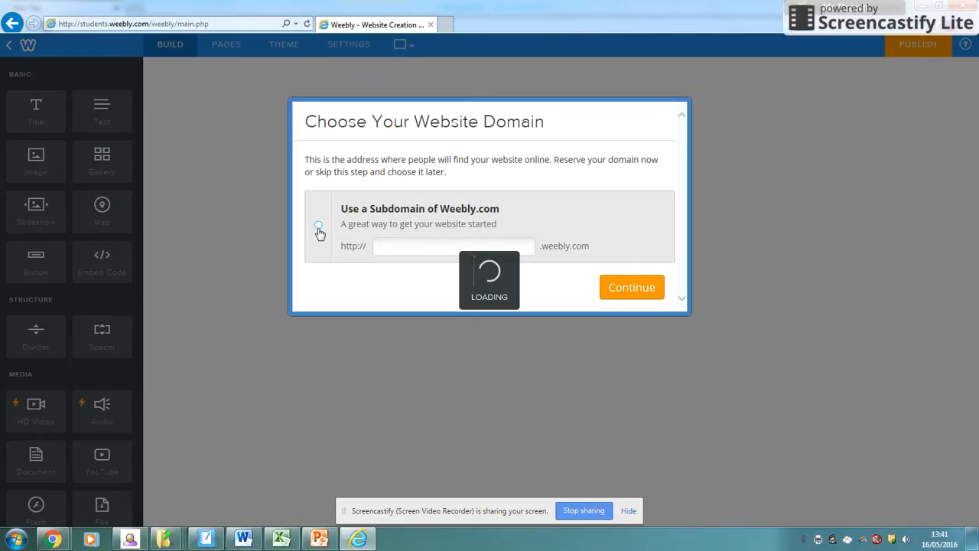
click(319, 225)
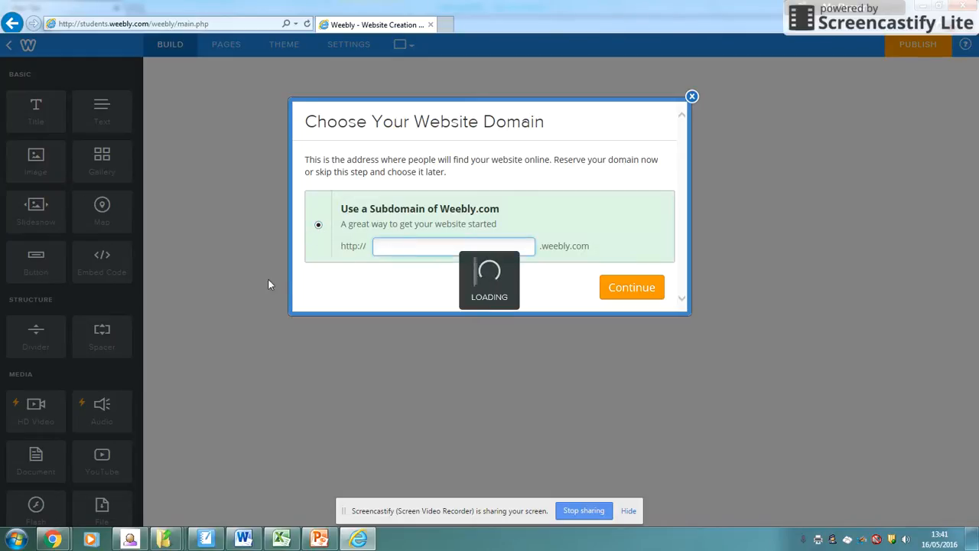
text(b)
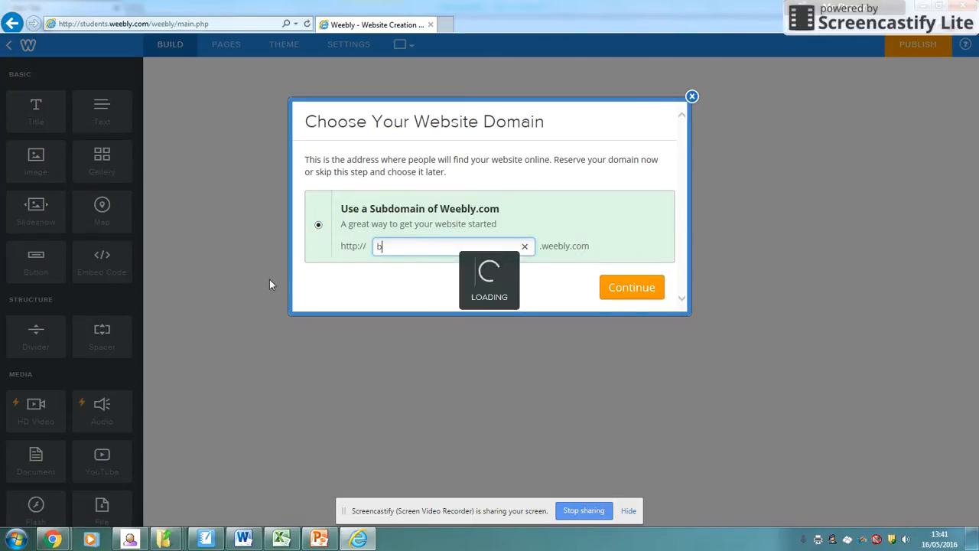
text(lackapple)
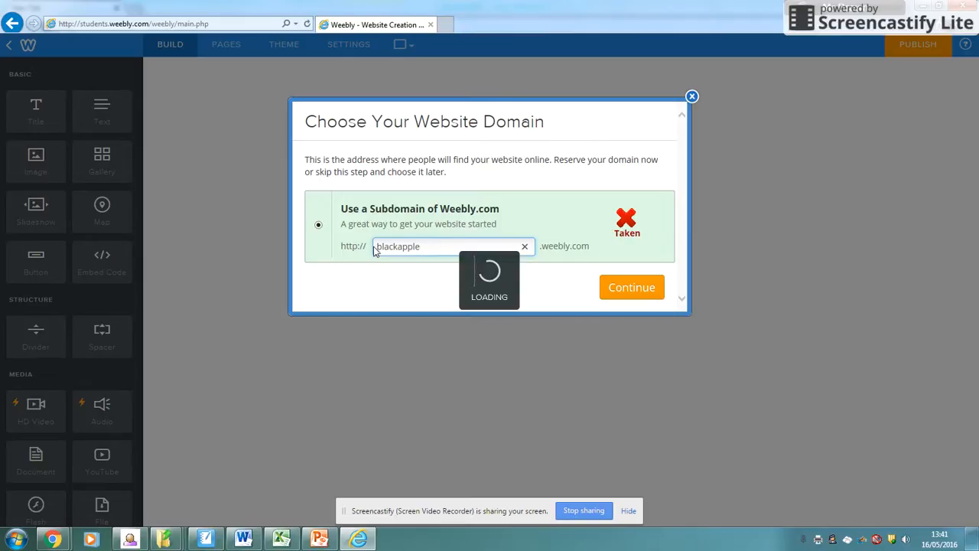
text(the)
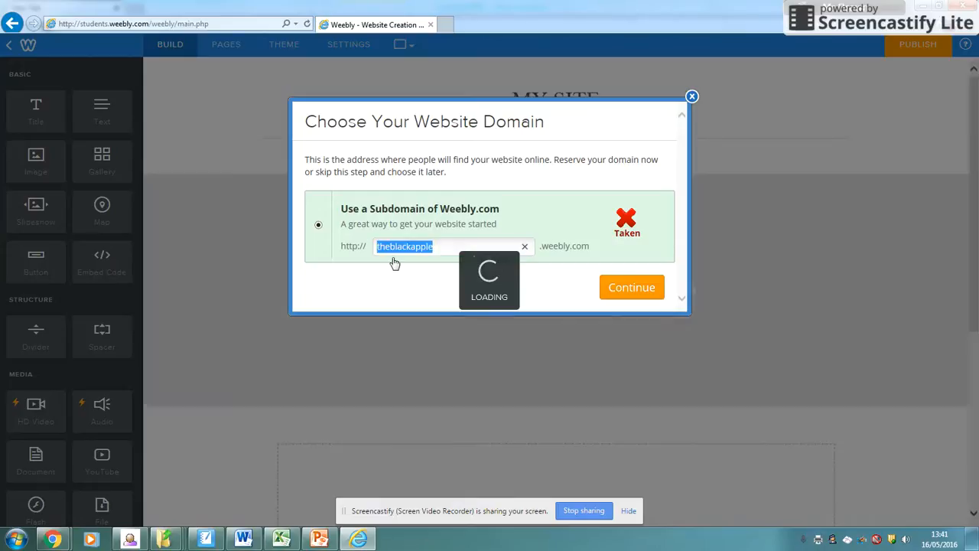
text(blackapple)
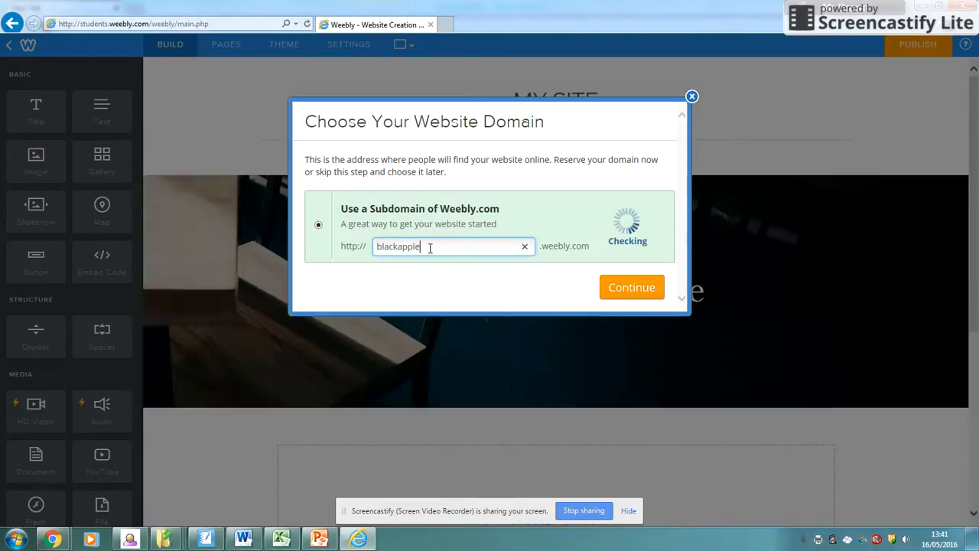
text(3)
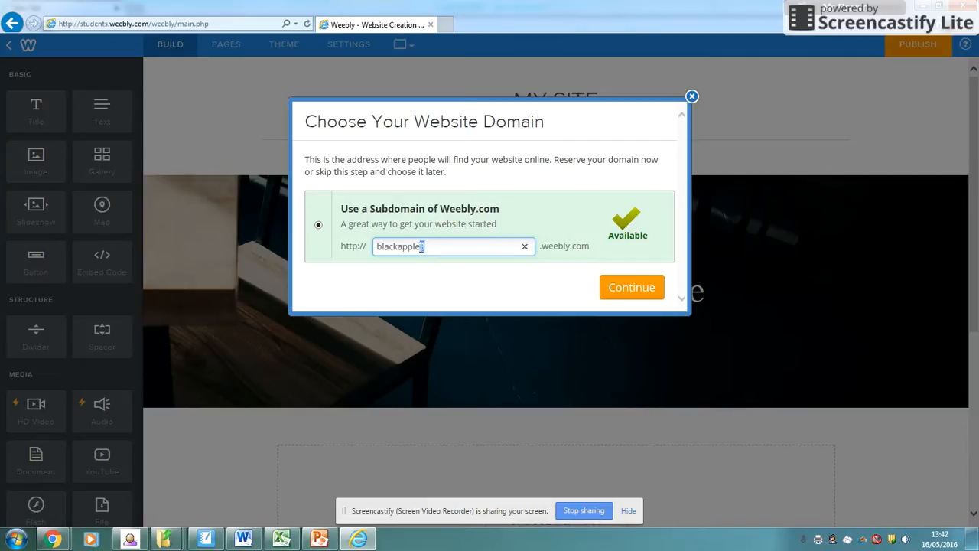
text(1)
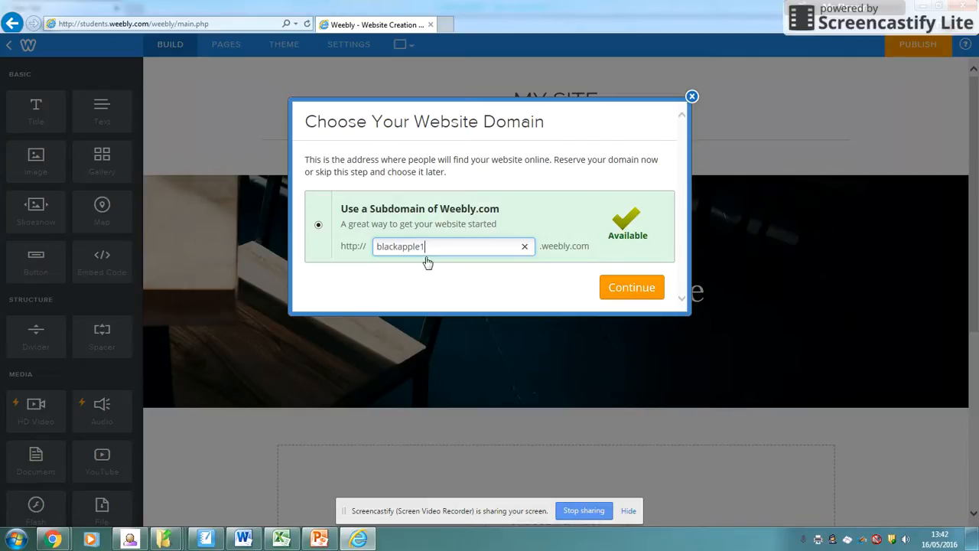
mouse_move(631, 287)
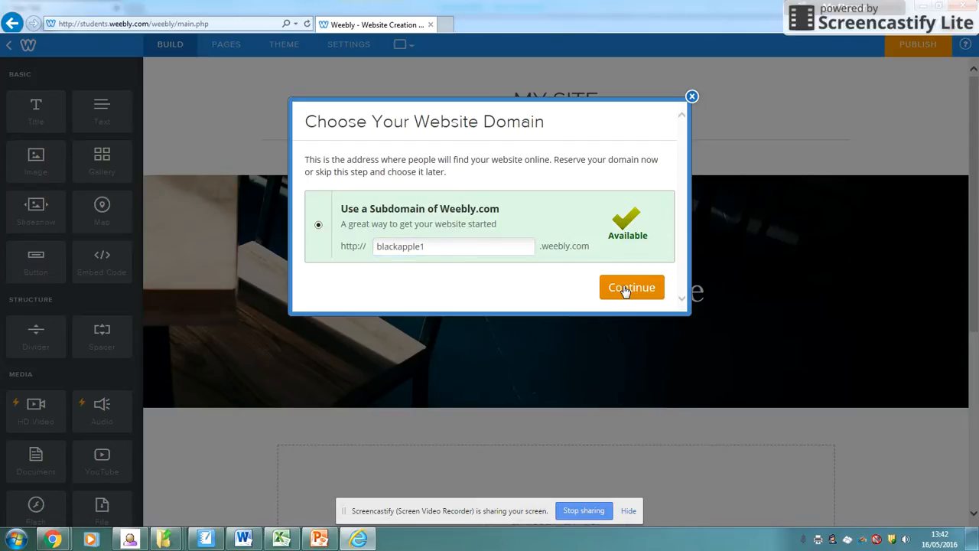
Confirm blackapple1 as the site address and view the Pages panel listing Home
click(631, 287)
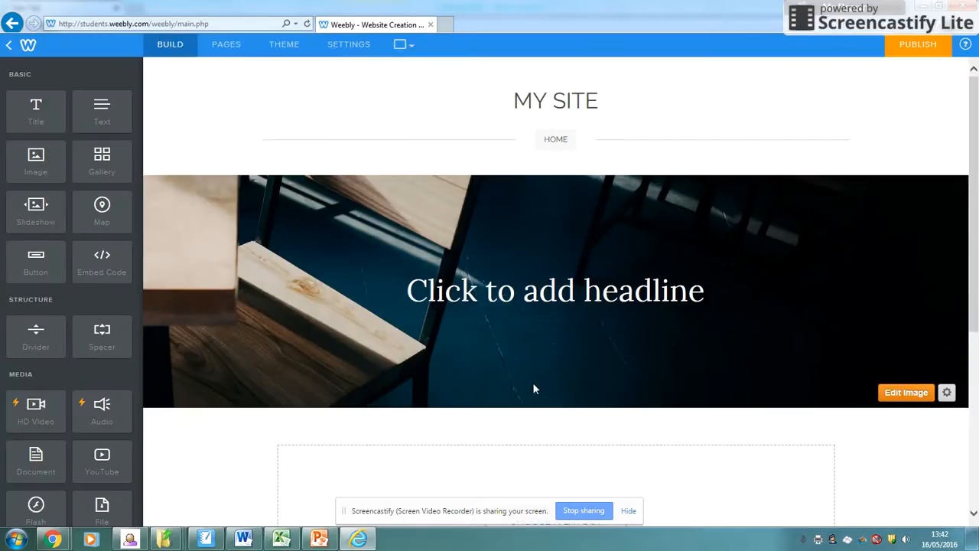
scroll(down, 3)
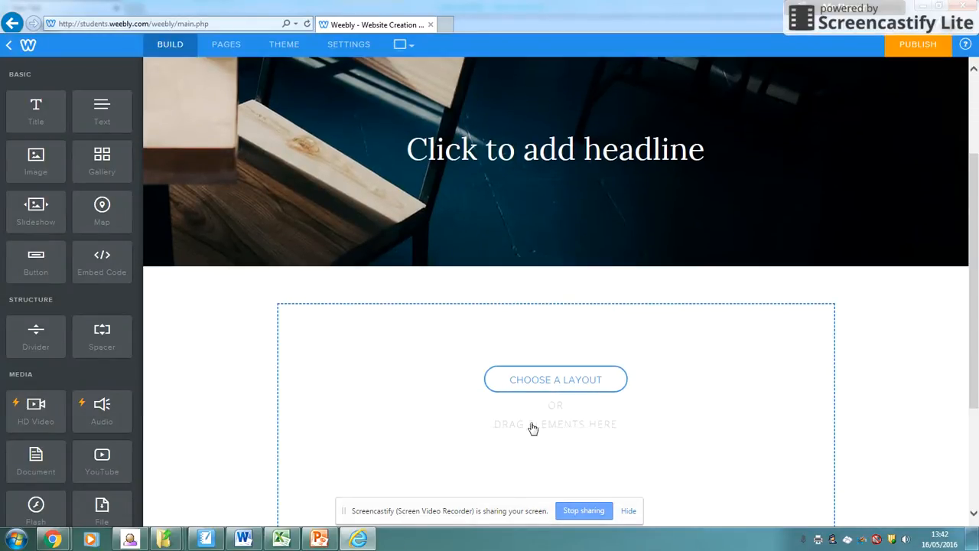
scroll(up, 3)
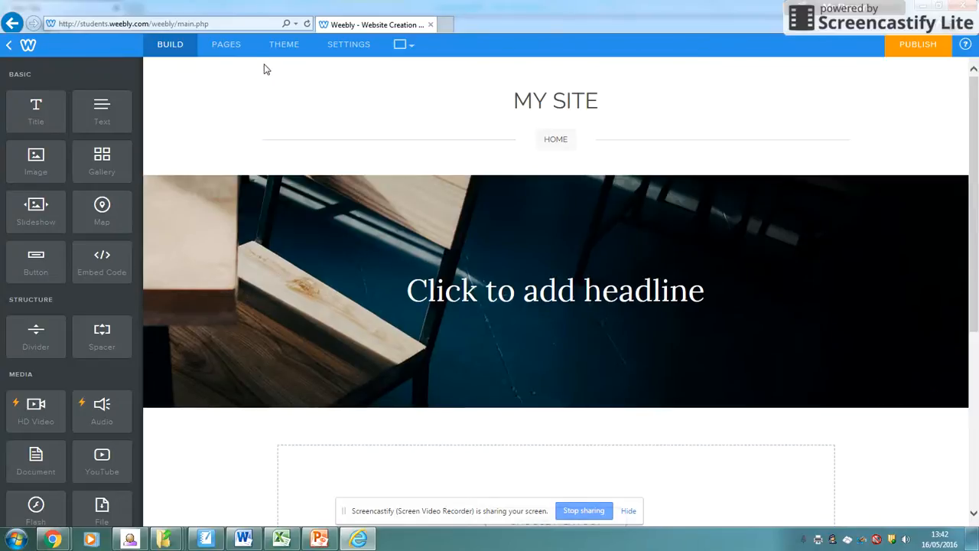
mouse_move(226, 43)
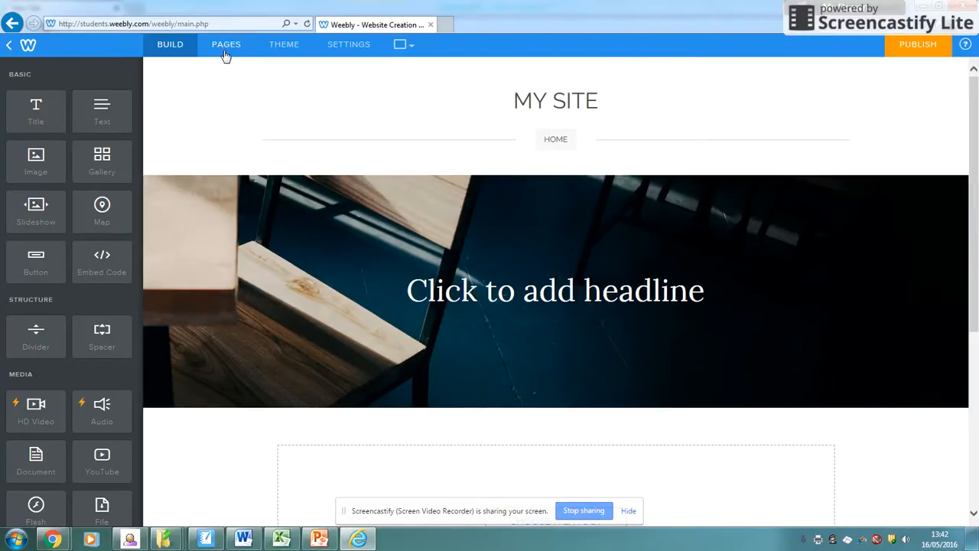
click(226, 43)
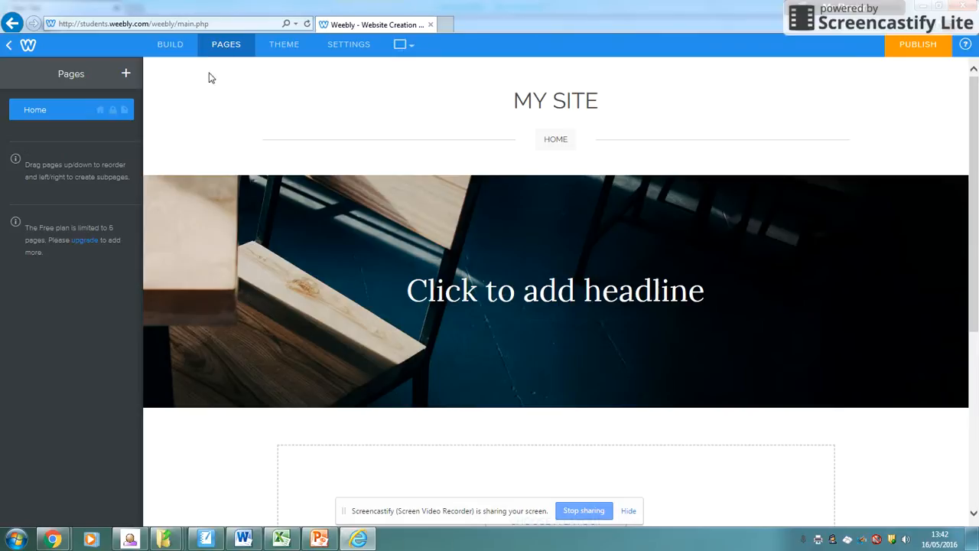
mouse_move(117, 220)
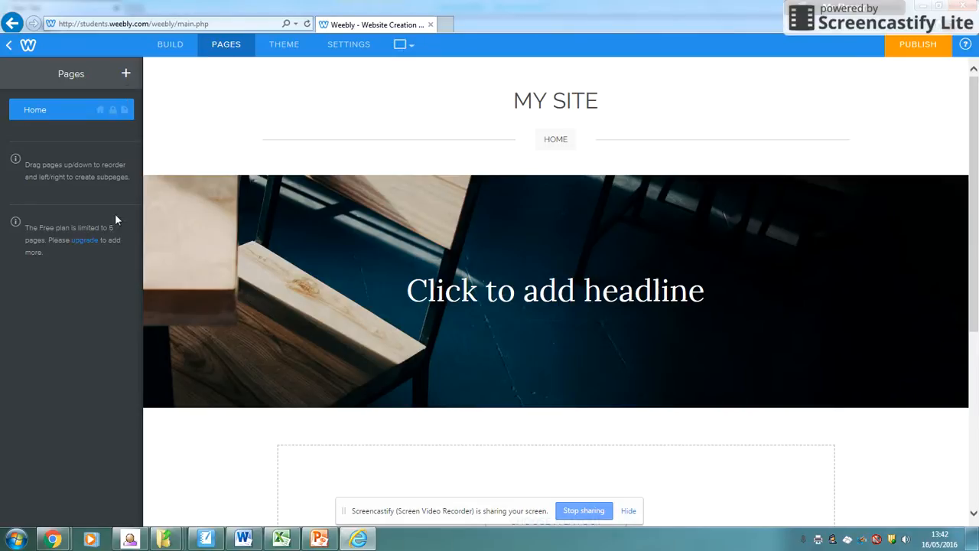
mouse_move(107, 291)
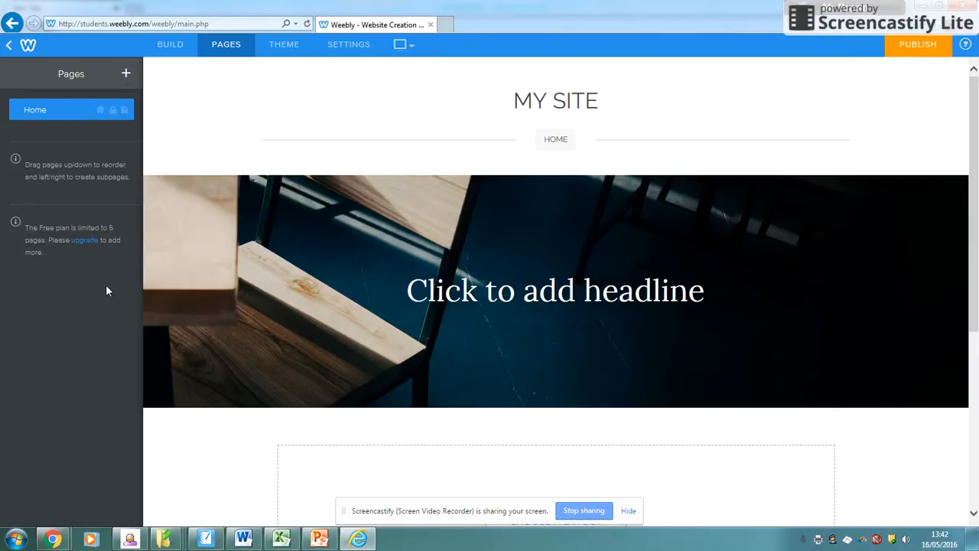
mouse_move(127, 73)
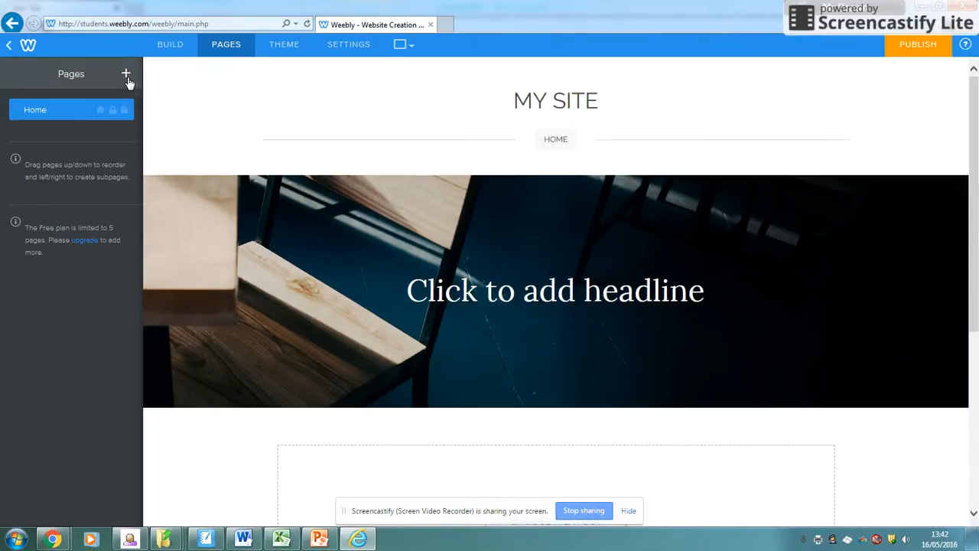
Add a new page named 'Our Drink'
click(126, 74)
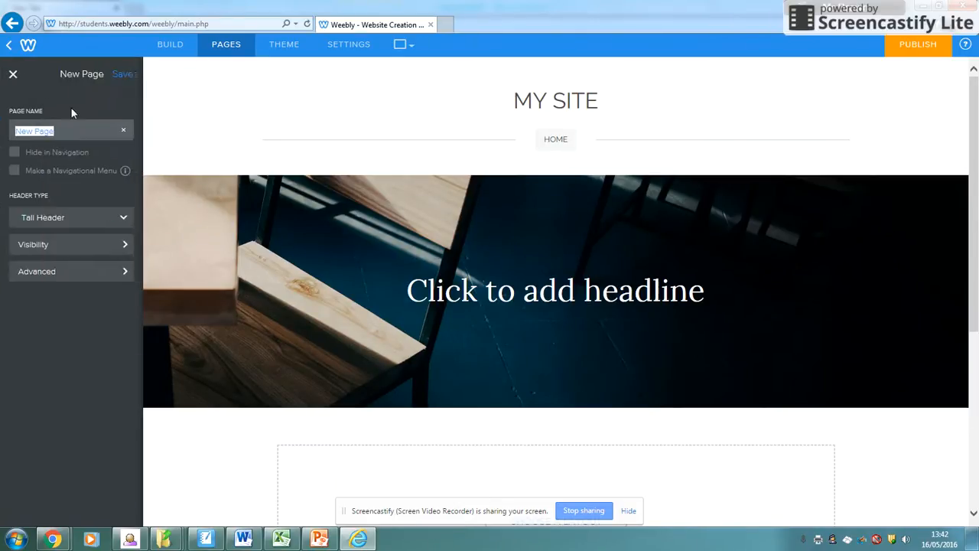
click(123, 73)
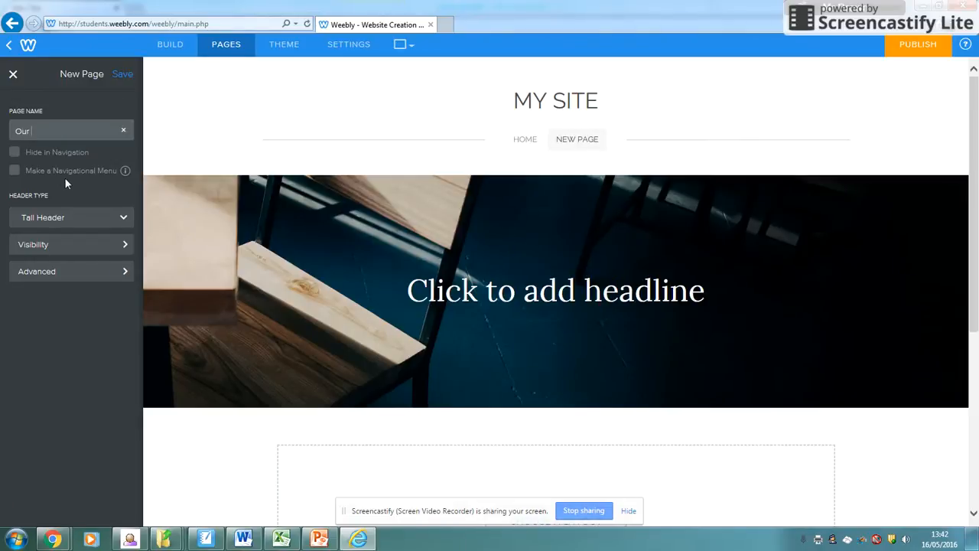
text(Drink)
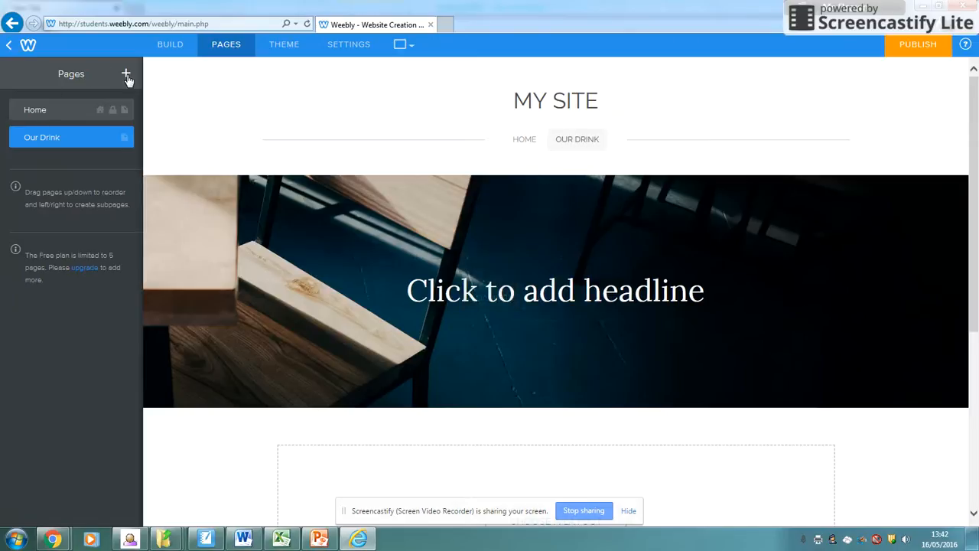
Add and save a second new page named 'The design'
click(127, 74)
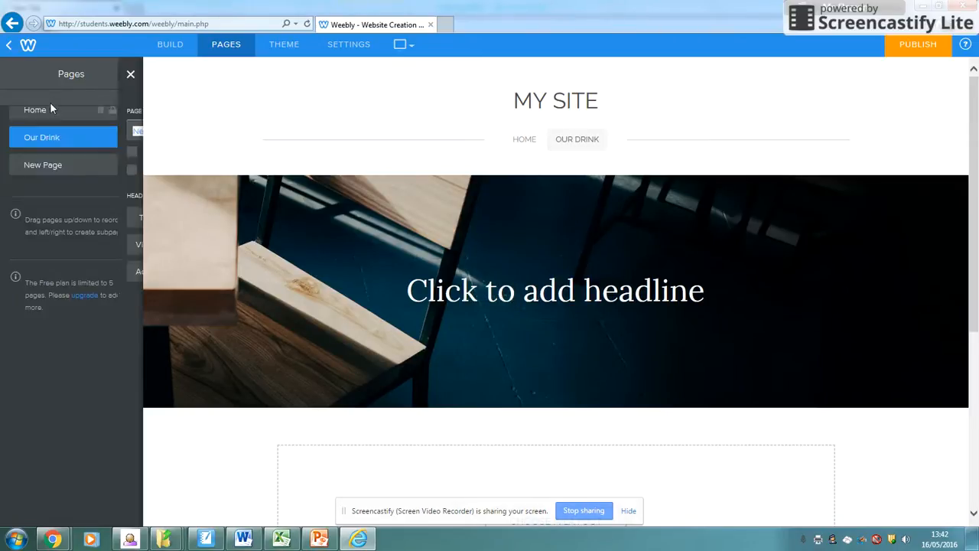
click(43, 164)
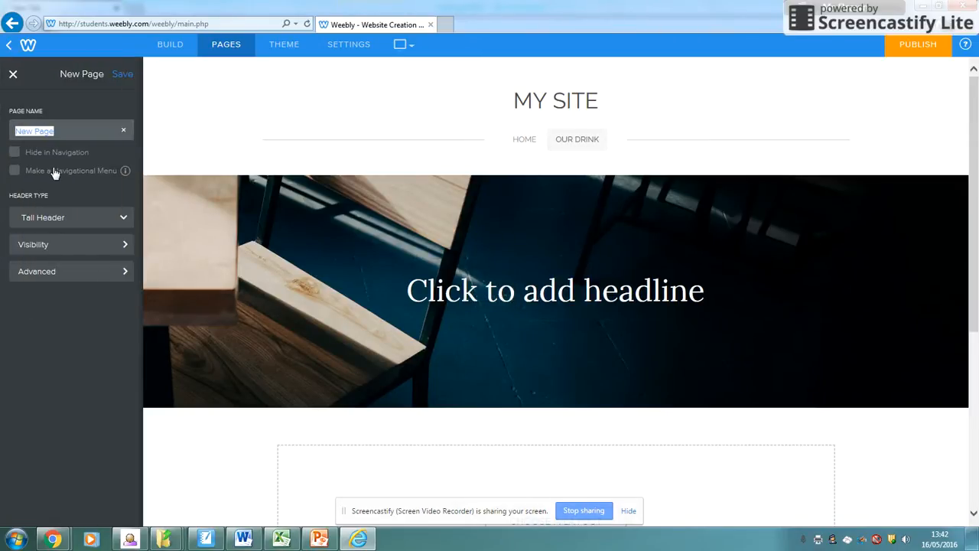
text(The design)
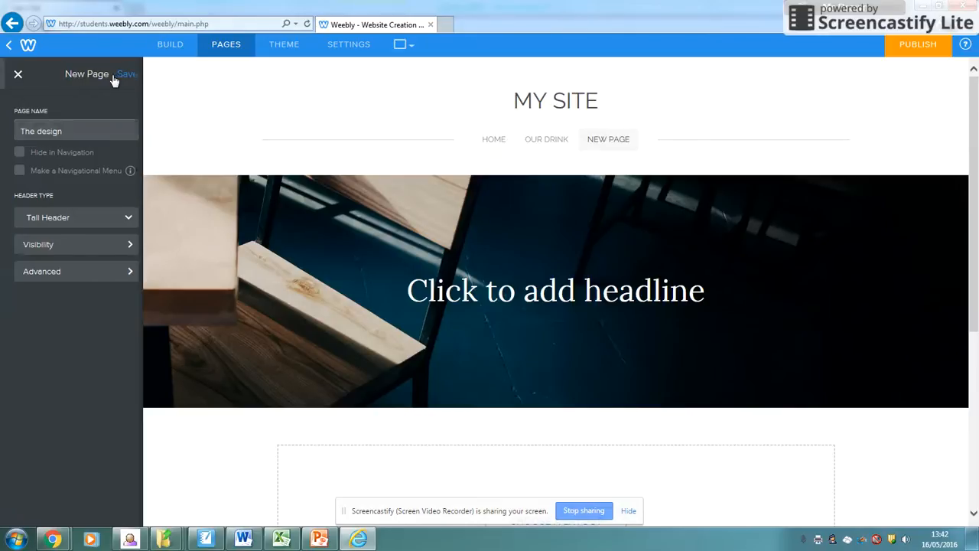
click(127, 73)
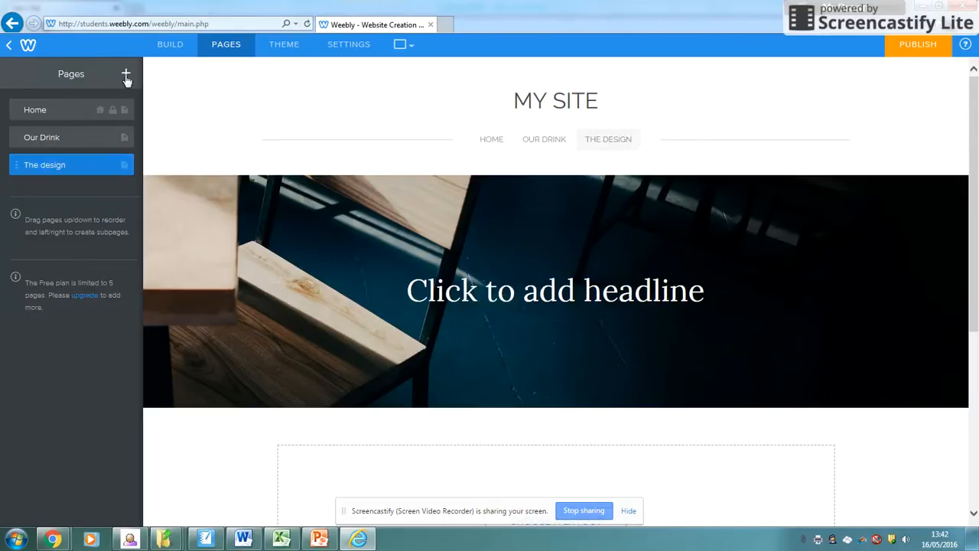
Add and save a page named 'Where the drink came from'
click(125, 75)
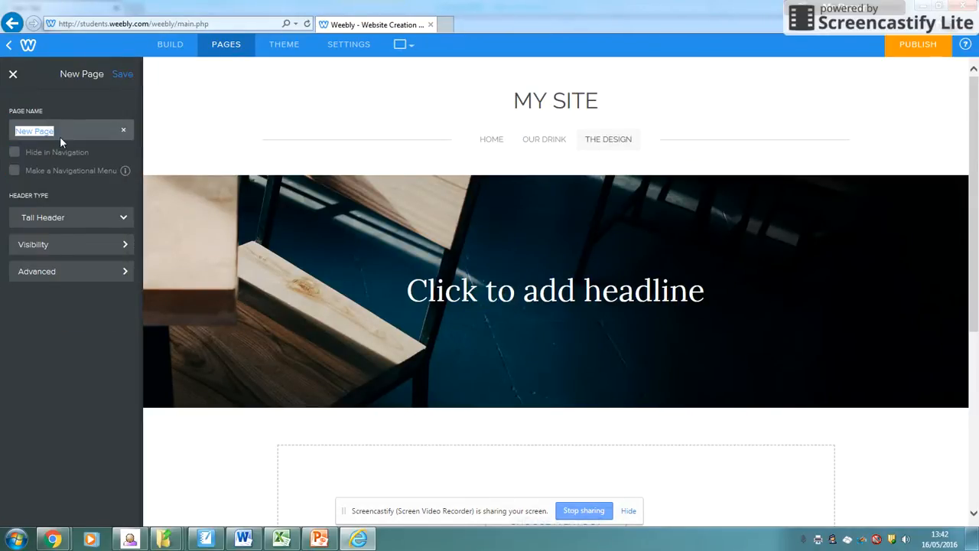
text(Where the drink came)
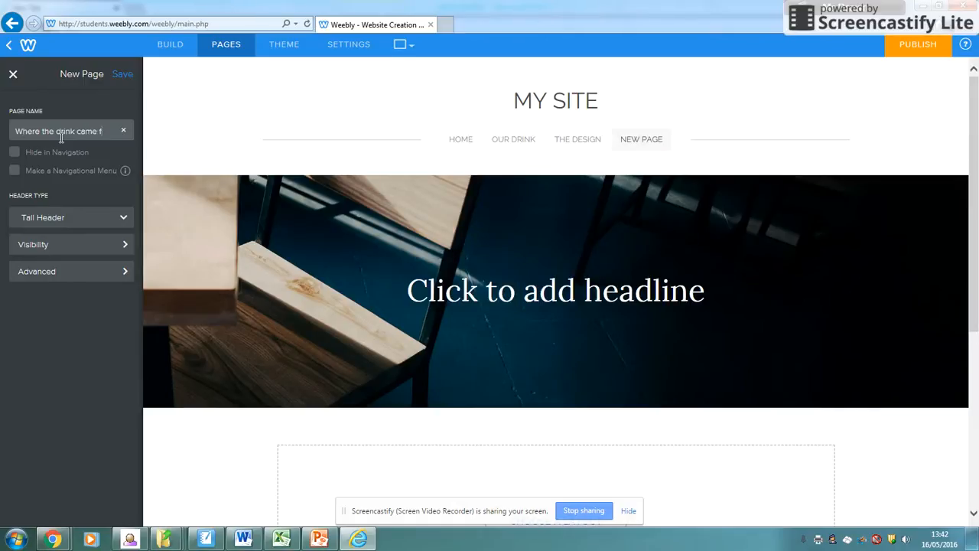
text(from)
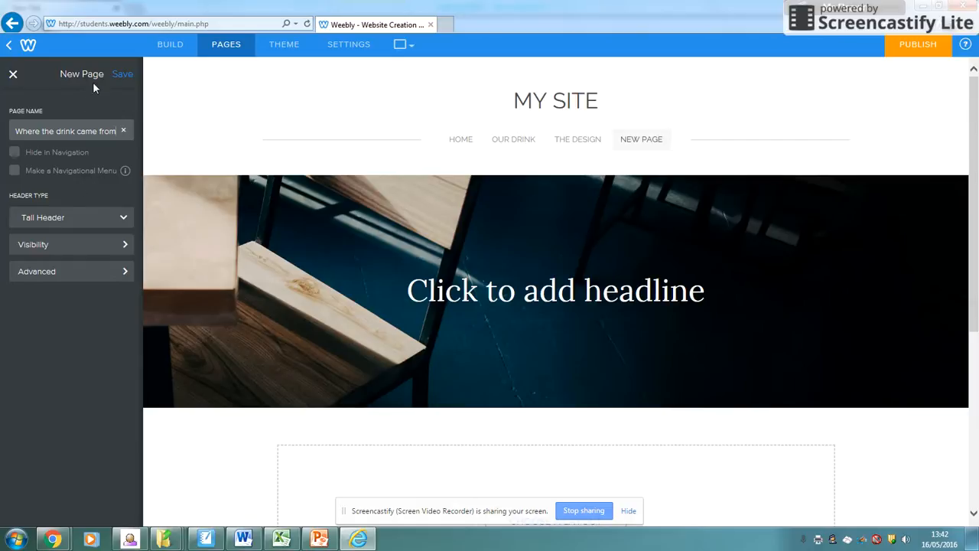
click(121, 74)
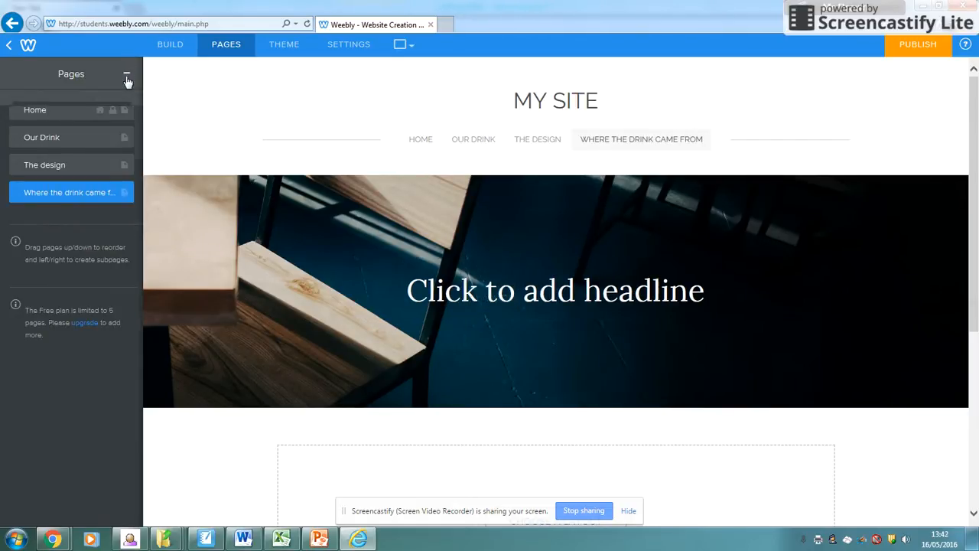
Add and save a fifth page named 'Adverts'
click(127, 76)
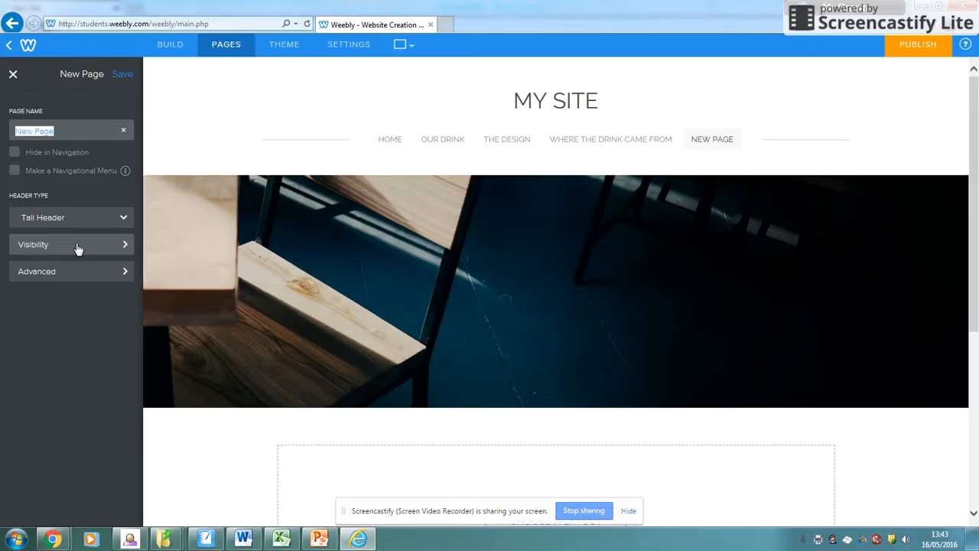
text(A)
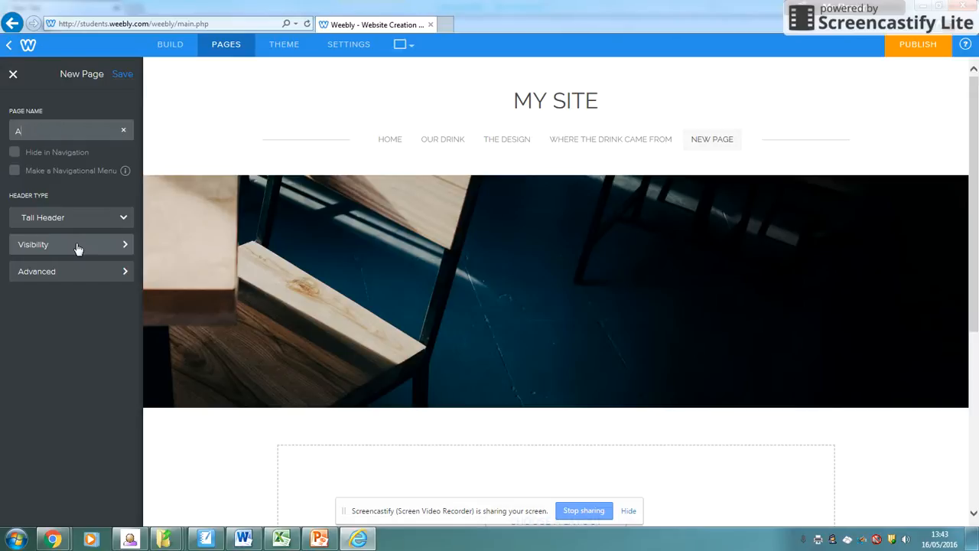
text(dverts)
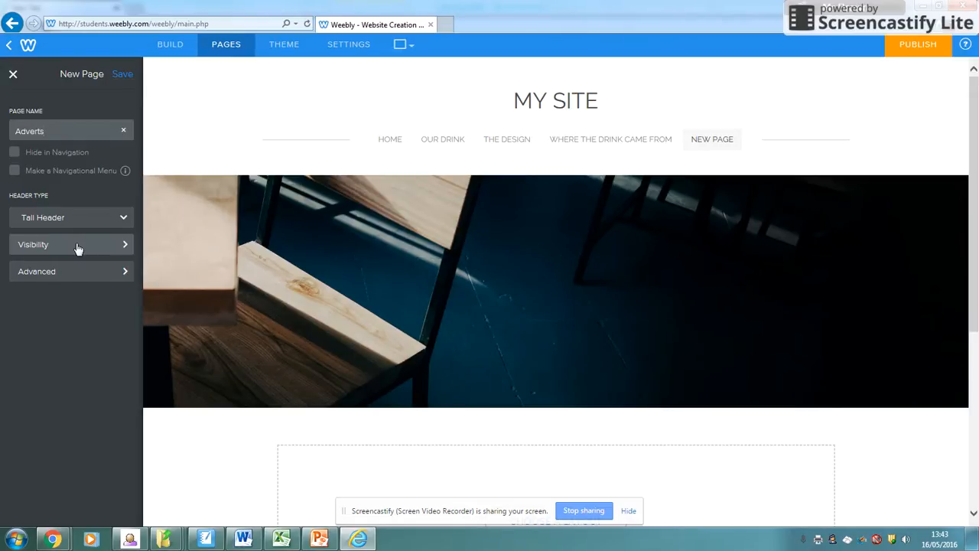
click(122, 73)
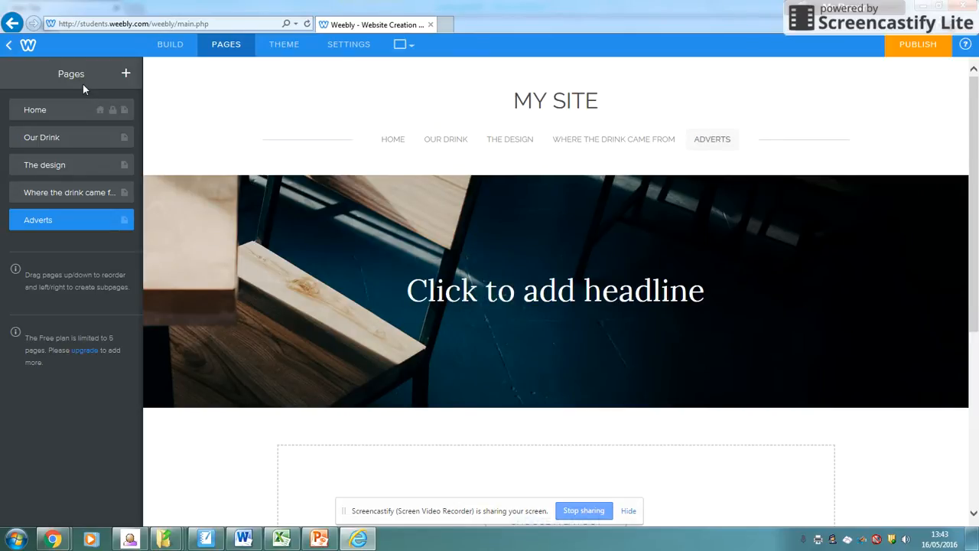
mouse_move(160, 62)
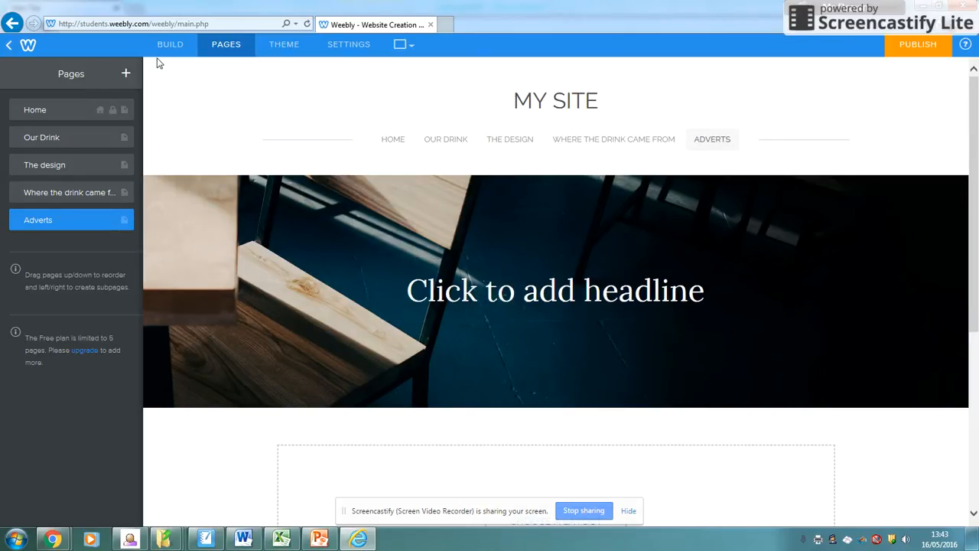
Publish the site to blackapple1.weebly.com and dismiss the Website Published confirmation
click(41, 137)
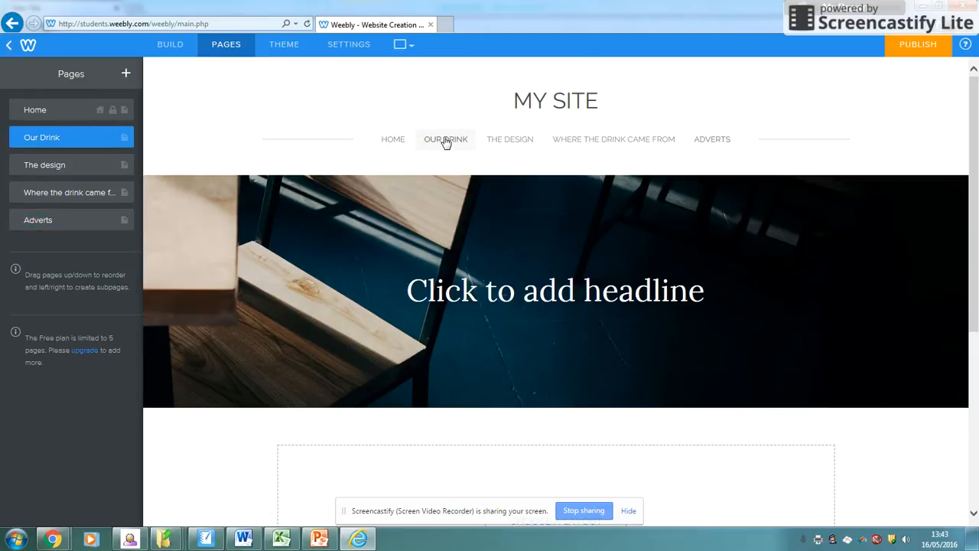
mouse_move(700, 237)
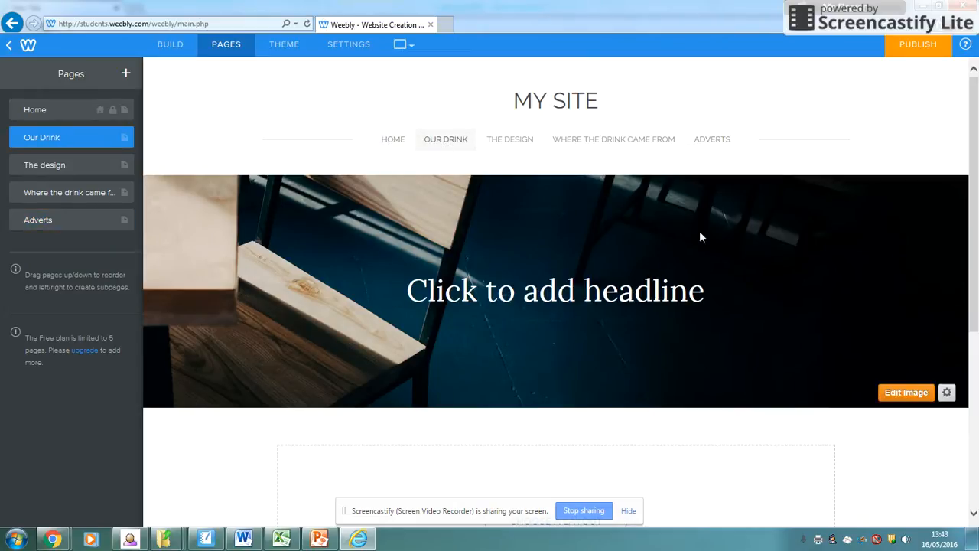
click(918, 44)
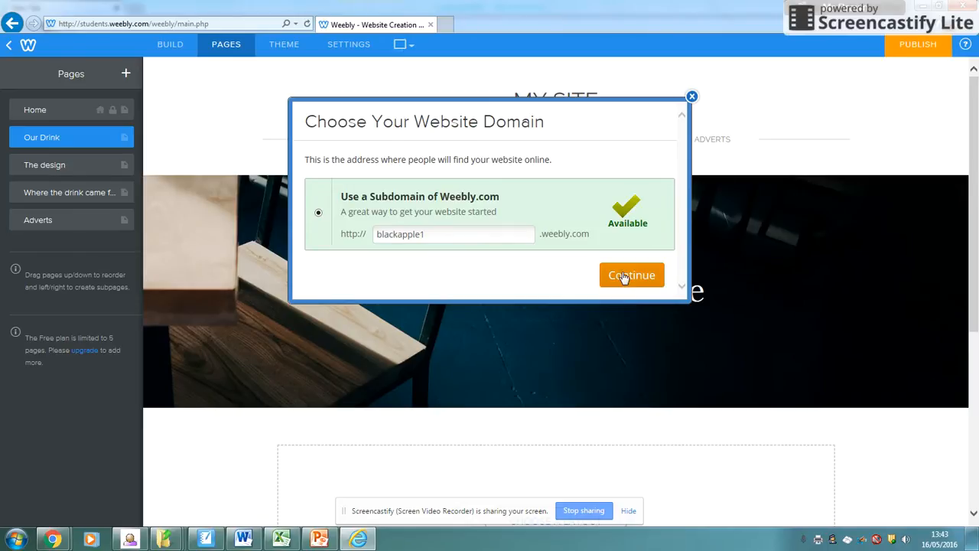
click(631, 275)
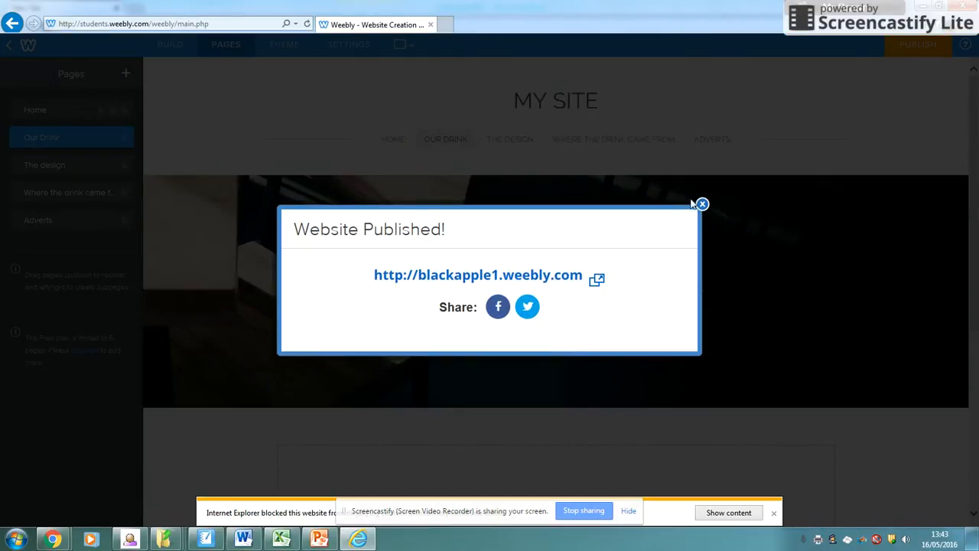
click(701, 203)
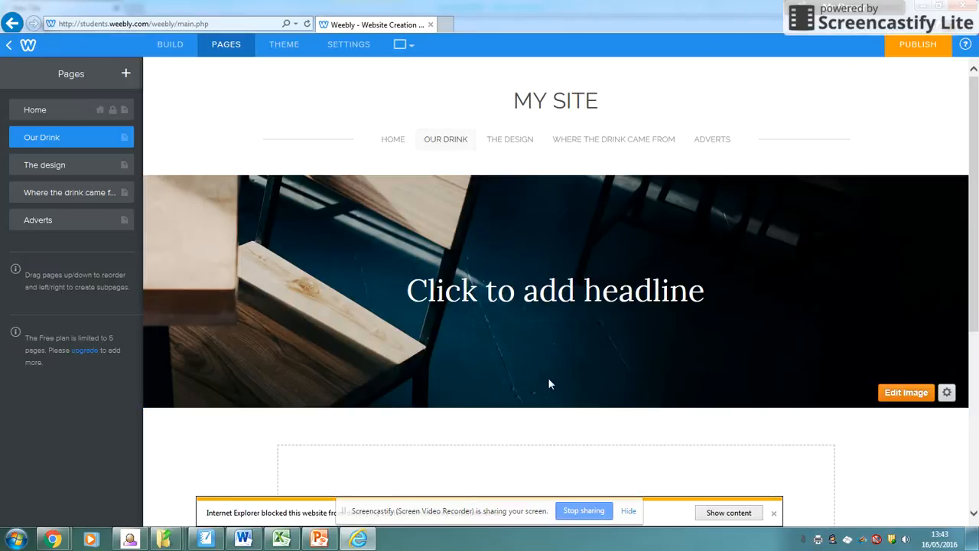